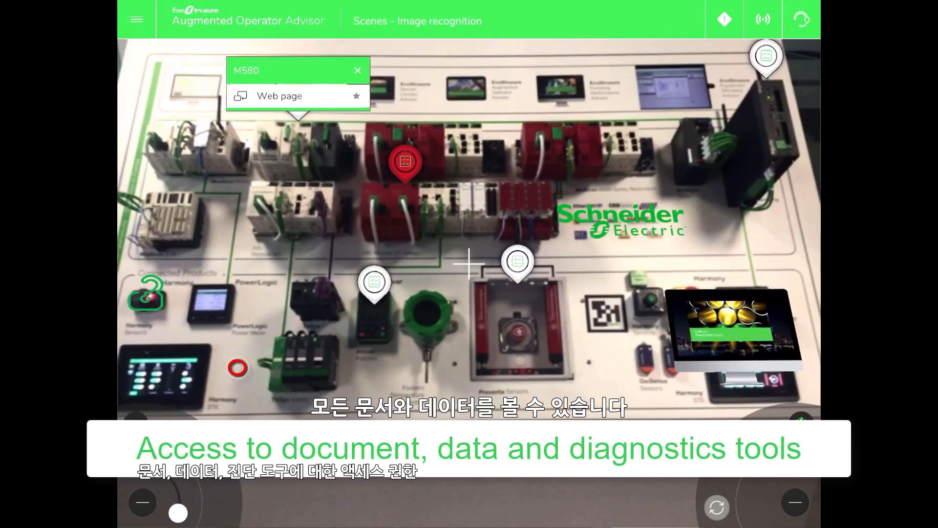
- View the M580 web page past its restricted-use warning, then leave the document view for the Altivar Process marker
{"action": "left_click", "coordinate": [279, 96]}
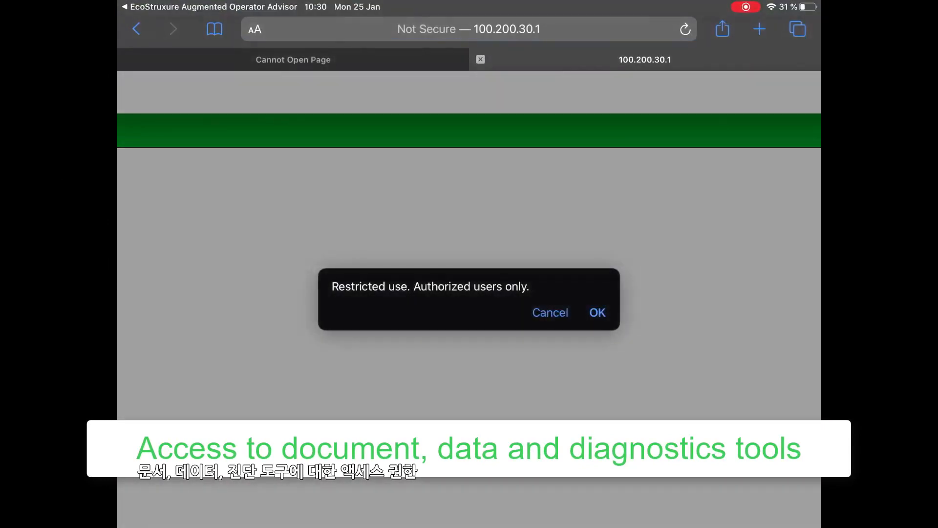
{"action": "left_click", "coordinate": [598, 312]}
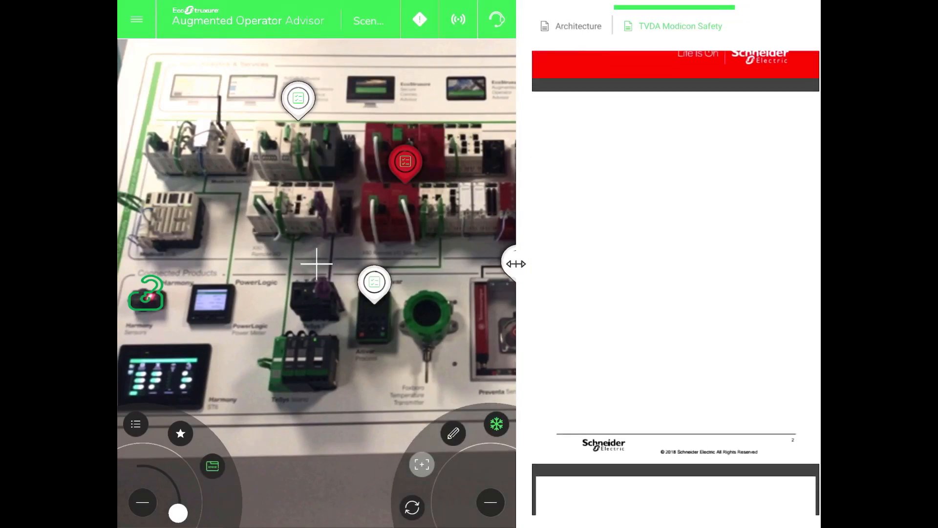
{"action": "left_click", "coordinate": [578, 25]}
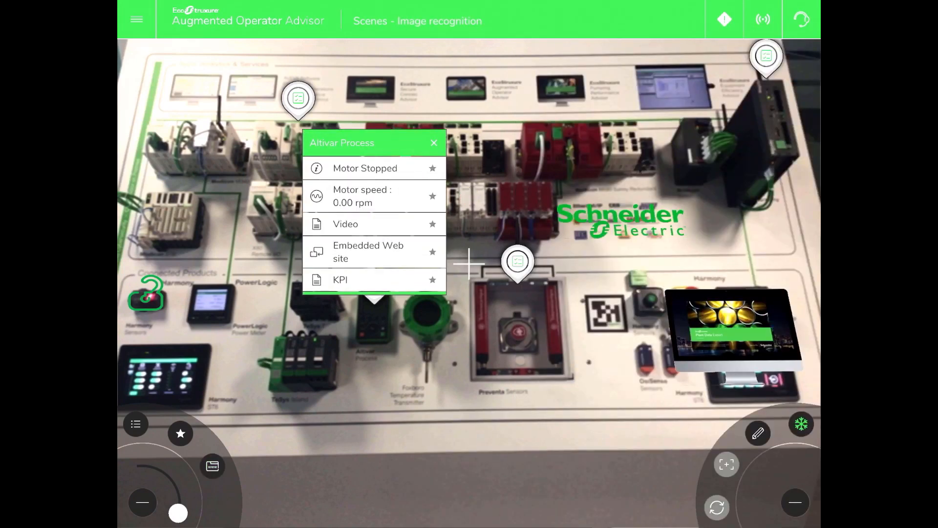
- Enter Procedures mode and launch Engine Replacement at its procedure-video step
{"action": "left_click", "coordinate": [345, 224]}
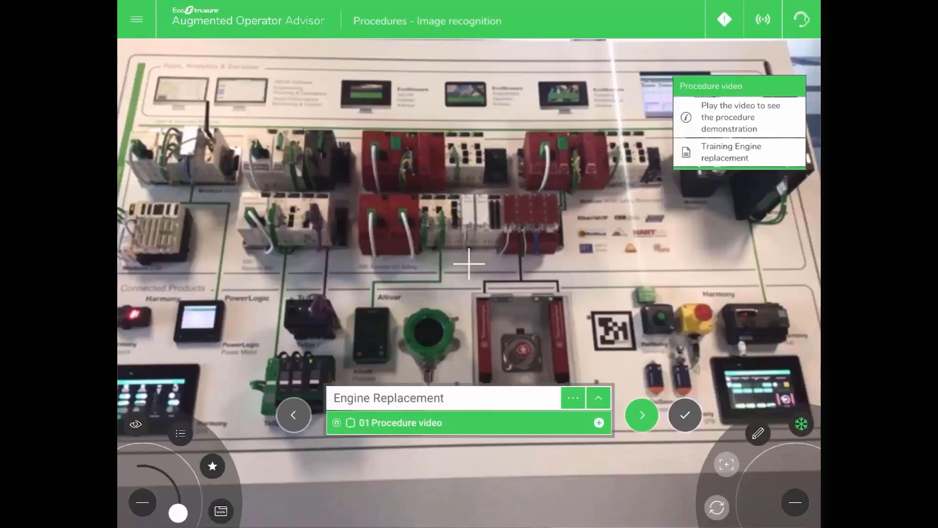
- Advance through Getting started, Suit up, Separation, Check unvoltage, engine removal and refit, Tag-out, Turn on Motor to End of procedure
{"action": "left_click", "coordinate": [641, 415]}
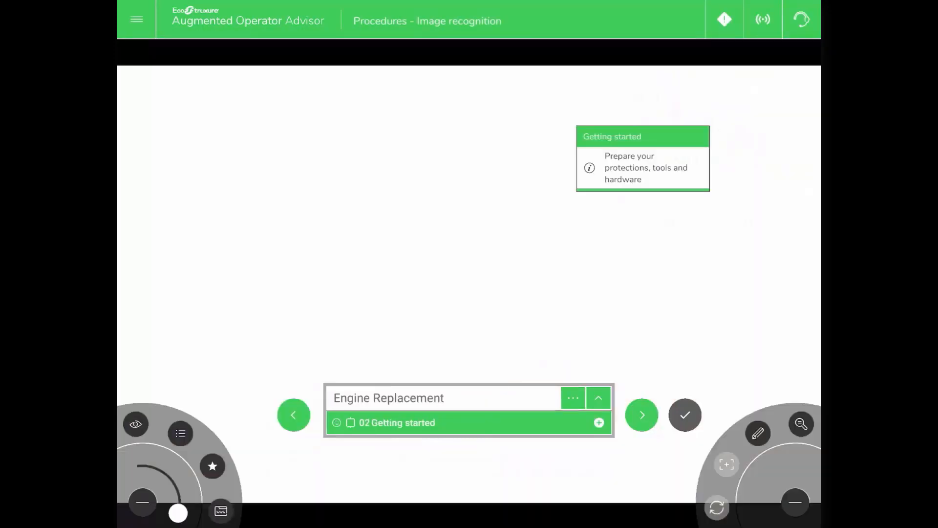
{"action": "left_click", "coordinate": [641, 414]}
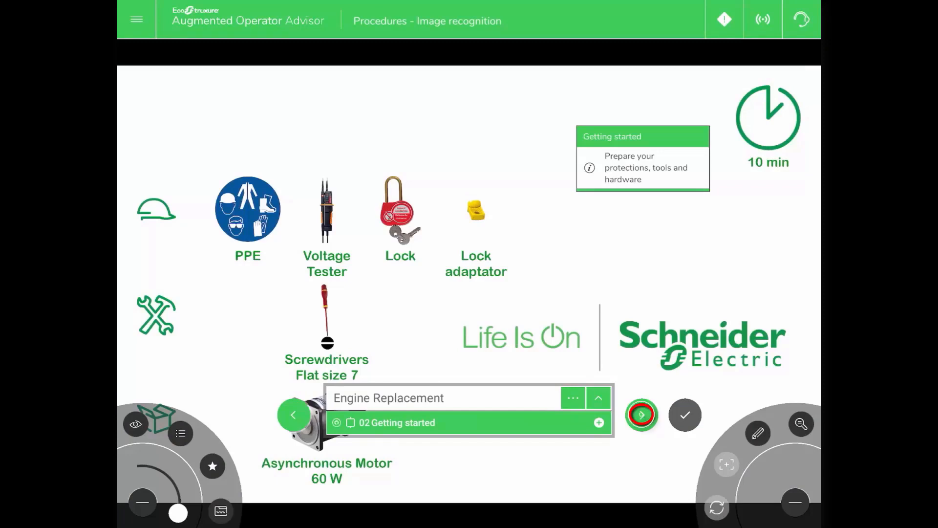
{"action": "left_click", "coordinate": [641, 415]}
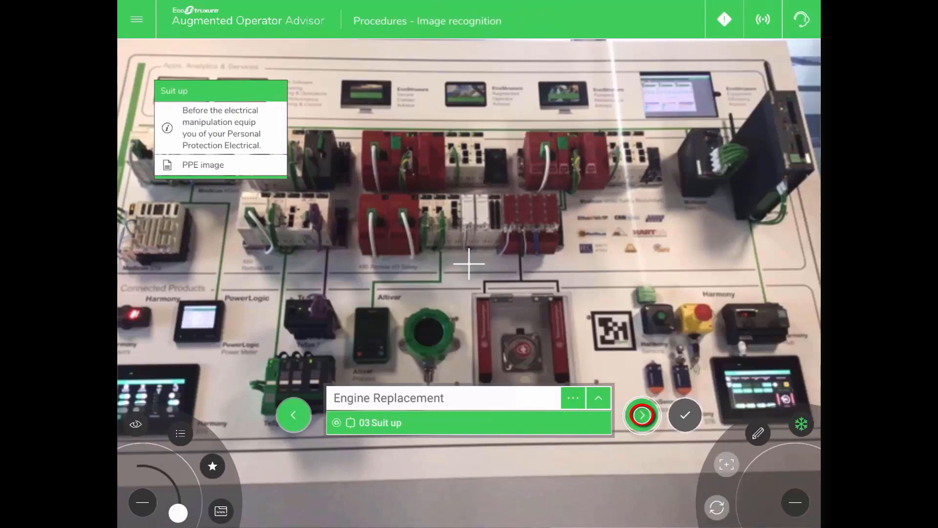
{"action": "left_click", "coordinate": [643, 415]}
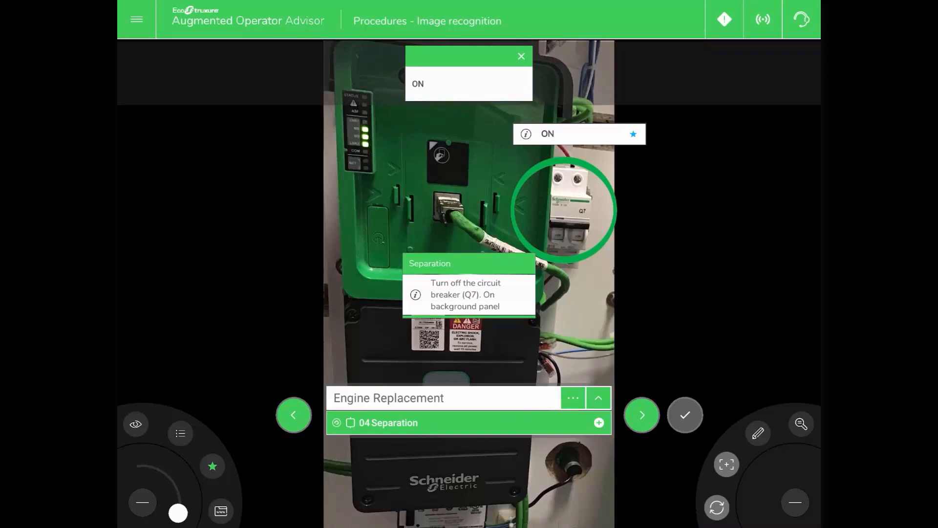
{"action": "left_click", "coordinate": [599, 423]}
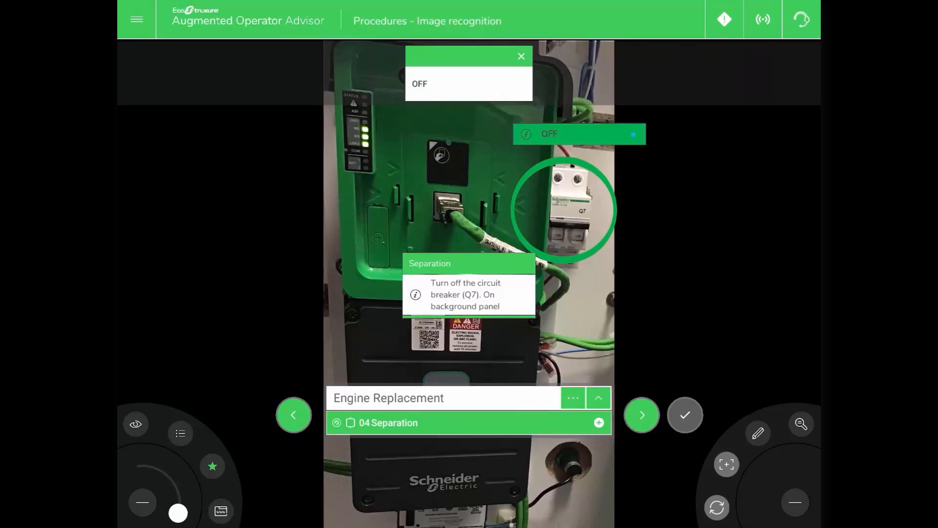
{"action": "left_click", "coordinate": [642, 415]}
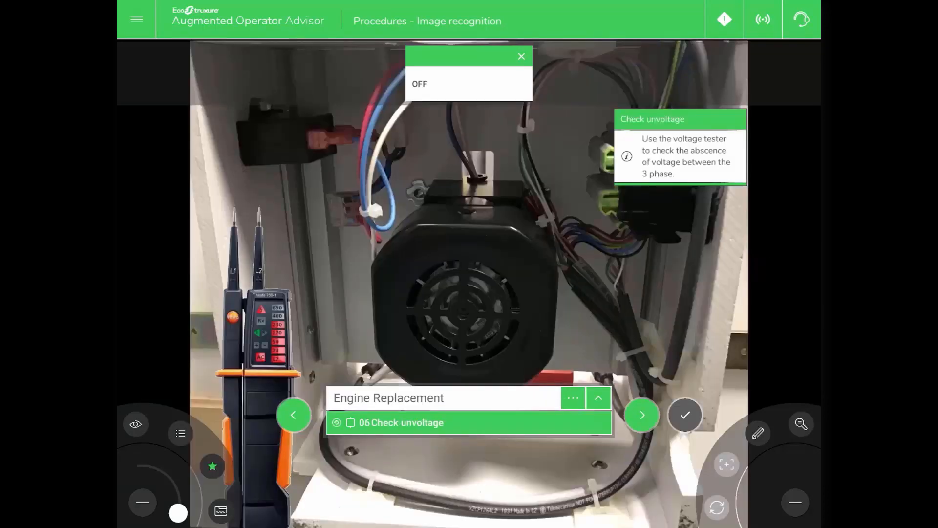
{"action": "left_click", "coordinate": [642, 415]}
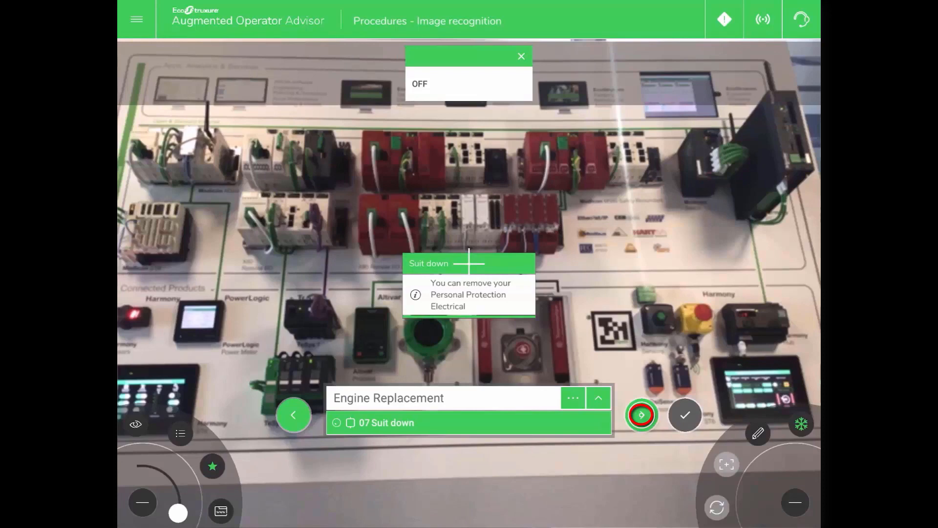
{"action": "left_click", "coordinate": [640, 414]}
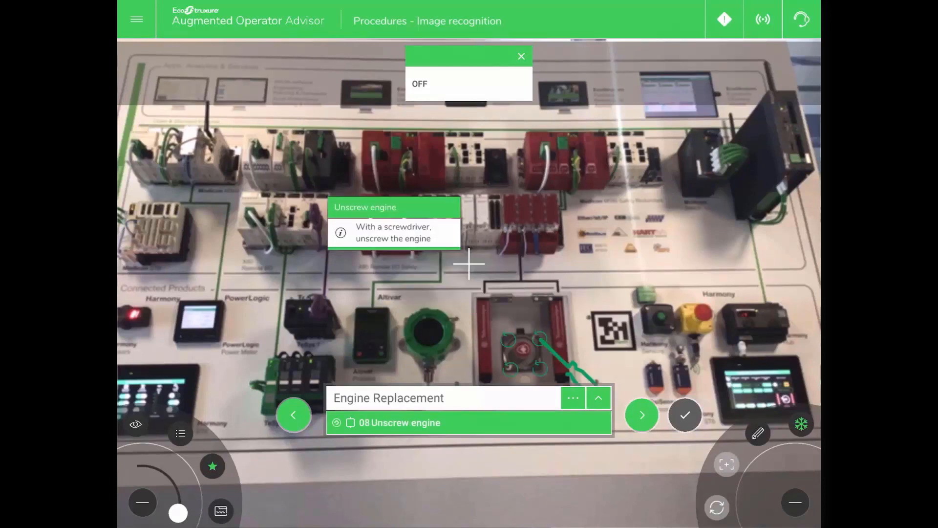
{"action": "left_click", "coordinate": [641, 414]}
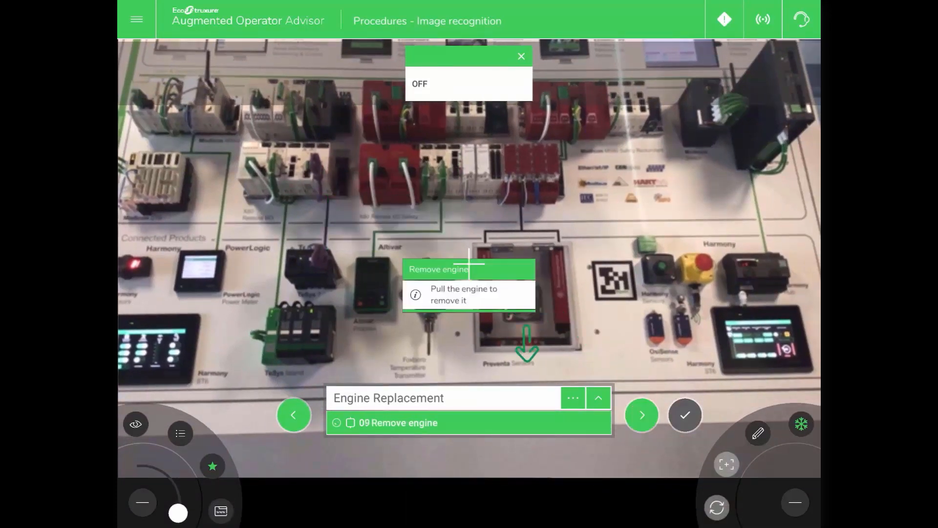
{"action": "left_click", "coordinate": [642, 415]}
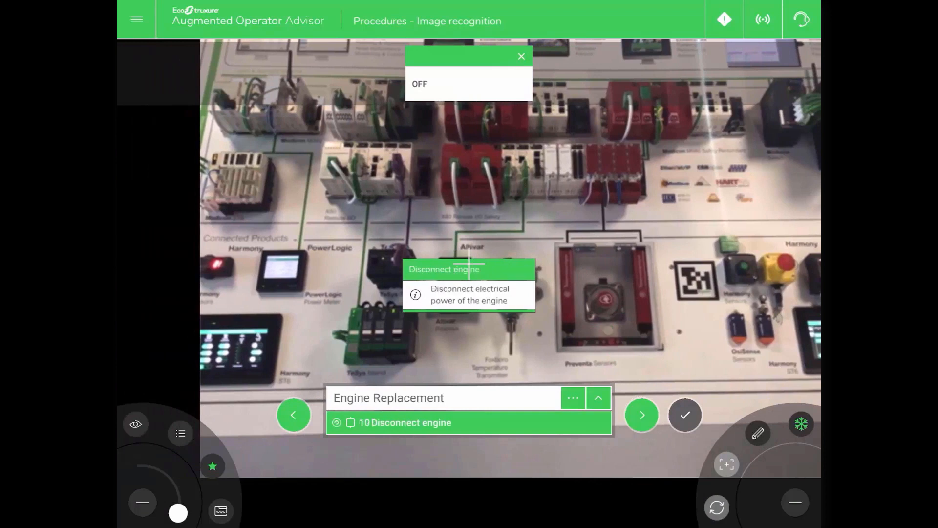
{"action": "left_click", "coordinate": [641, 414]}
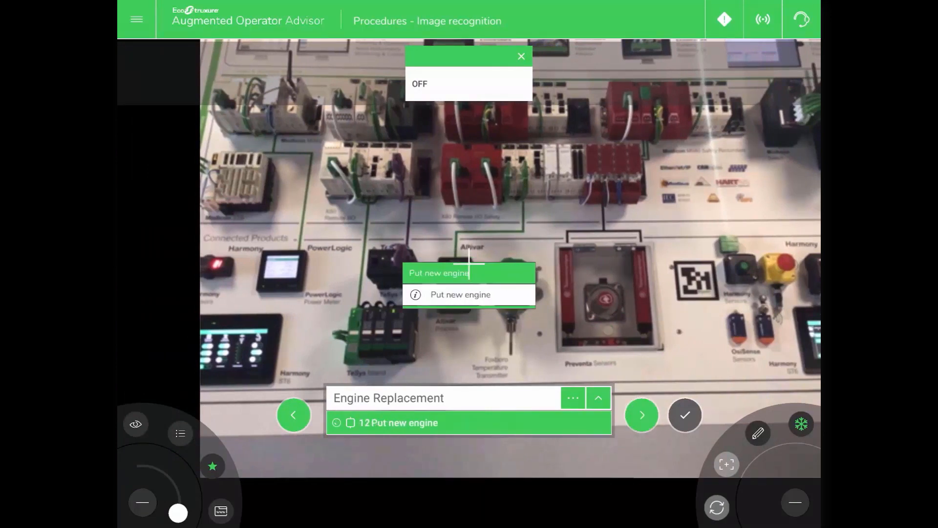
{"action": "left_click", "coordinate": [642, 415]}
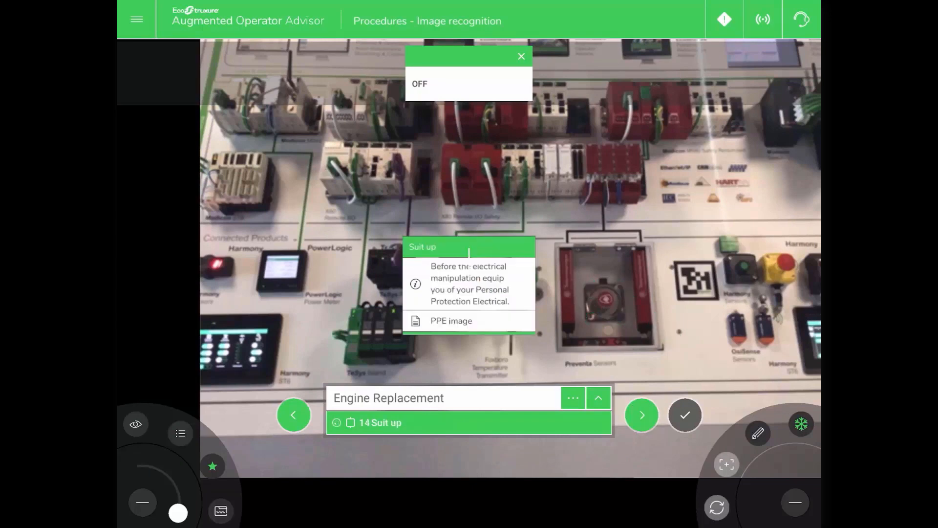
{"action": "left_click", "coordinate": [641, 414]}
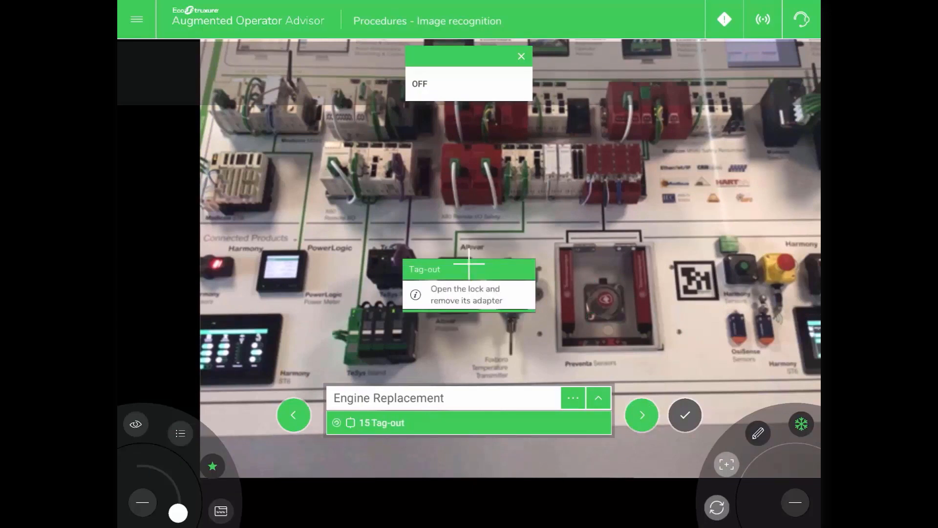
{"action": "left_click", "coordinate": [641, 414]}
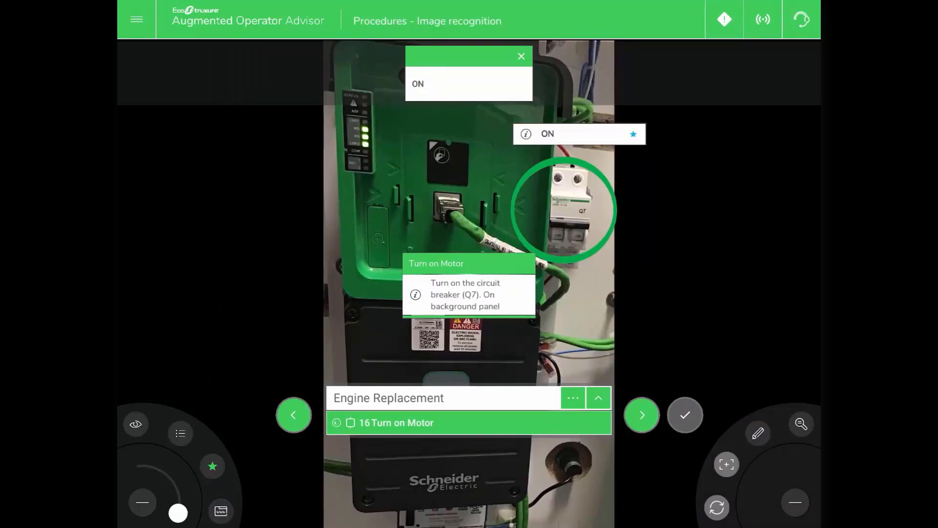
{"action": "left_click", "coordinate": [642, 415]}
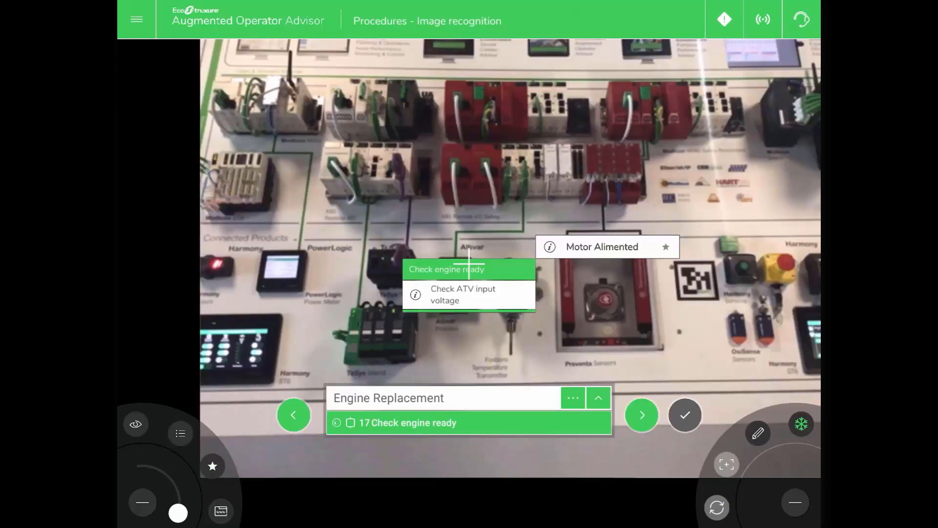
{"action": "left_click", "coordinate": [641, 415]}
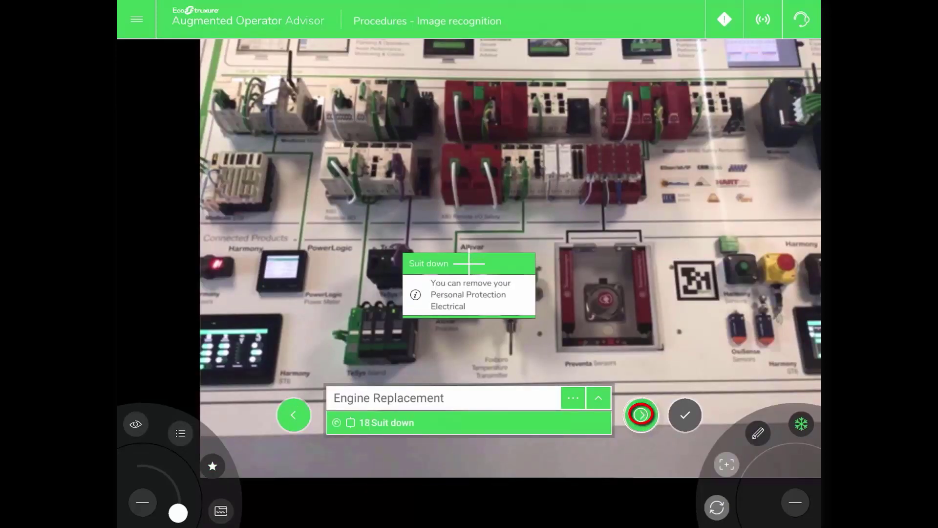
{"action": "left_click", "coordinate": [641, 415]}
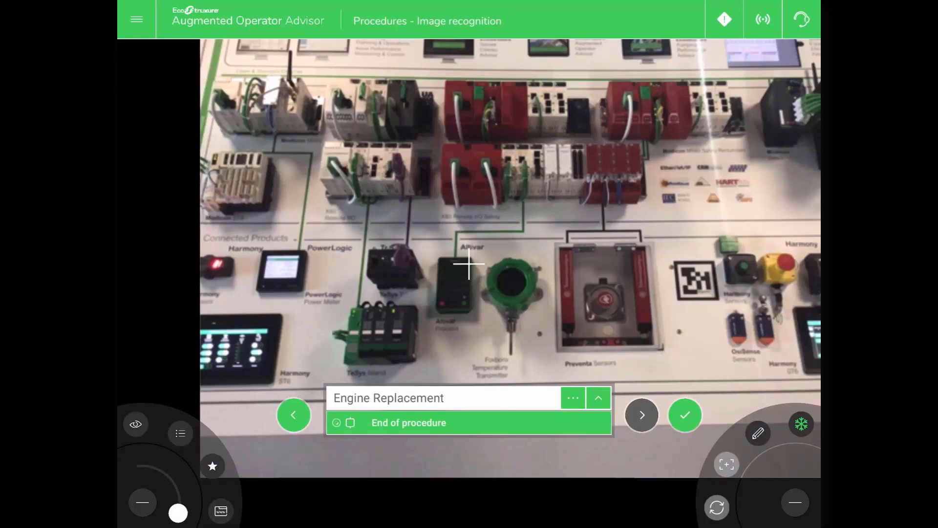
- Finish Engine Replacement, then in a remote expert call circle the red safety module with the pen
{"action": "left_click", "coordinate": [685, 415]}
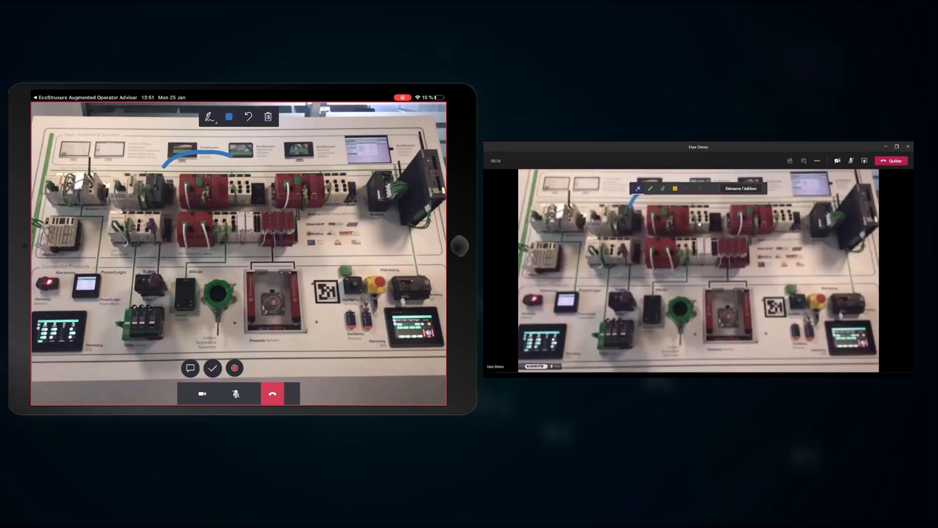
{"action": "left_click_drag", "start_coordinate": [173, 162], "coordinate": [246, 216]}
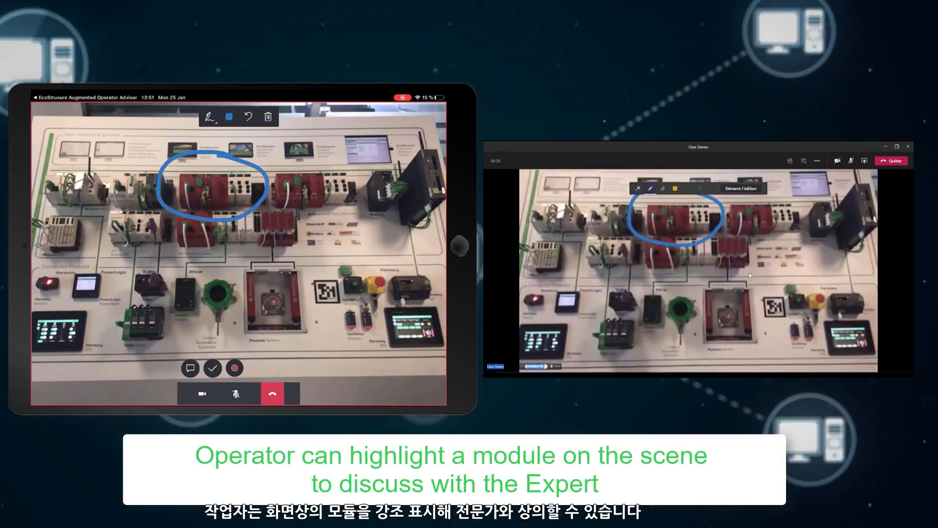
{"action": "left_click", "coordinate": [212, 116]}
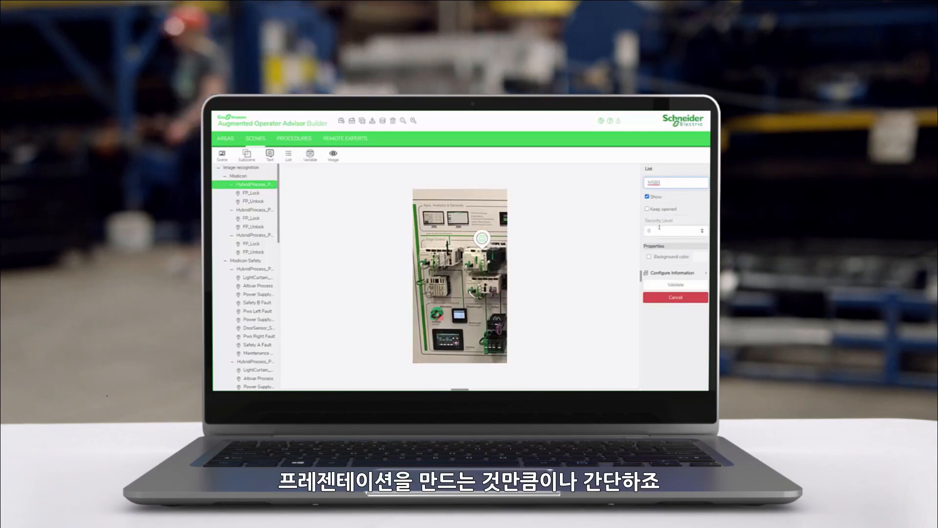
- Save the M580 point with action Open External App targeting the M580 Web page, and validate it
{"action": "left_click", "coordinate": [675, 284]}
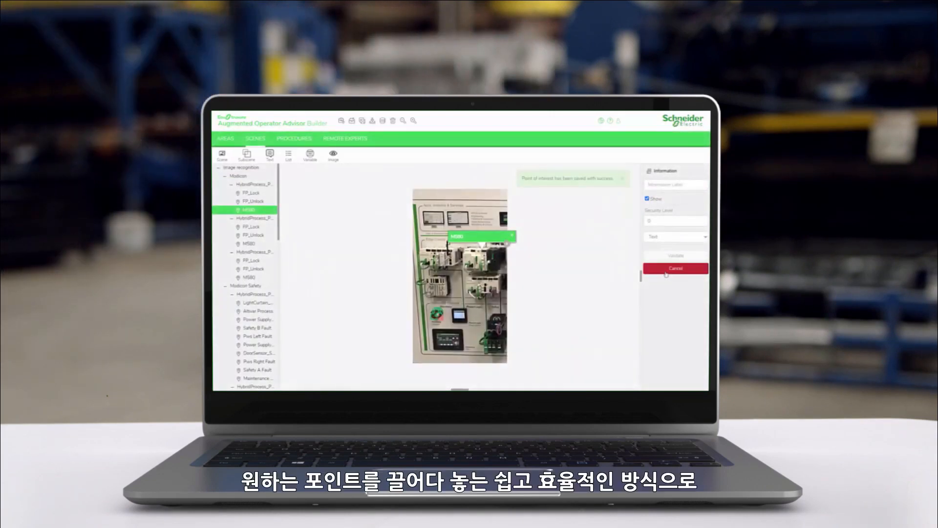
{"action": "left_click", "coordinate": [676, 237]}
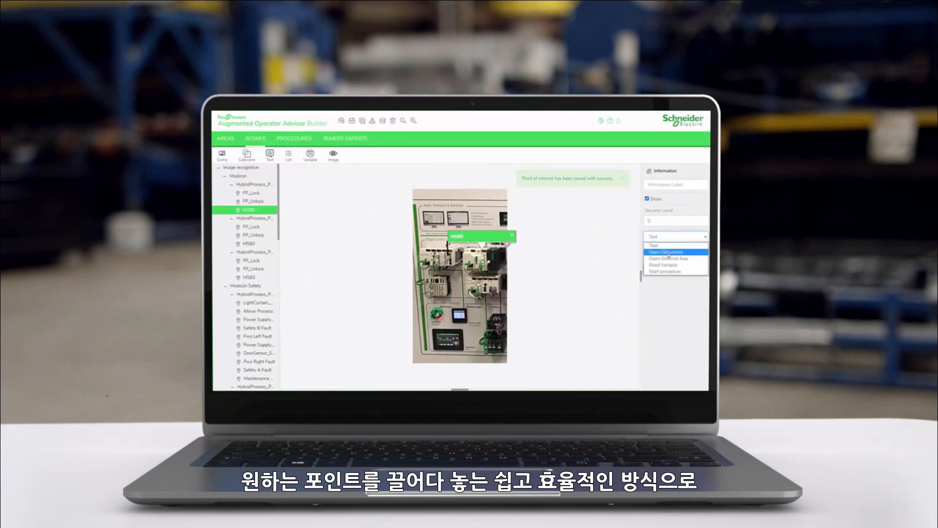
{"action": "left_click", "coordinate": [668, 259]}
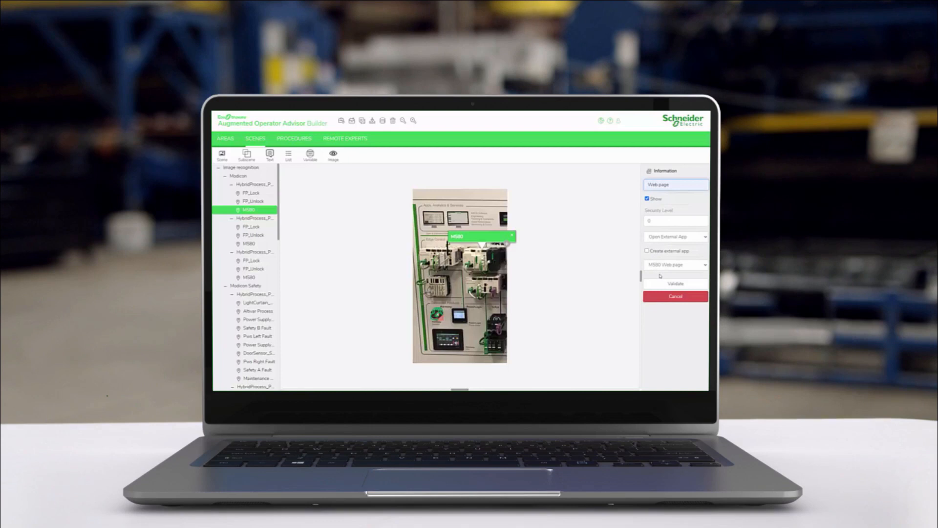
{"action": "left_click", "coordinate": [675, 284]}
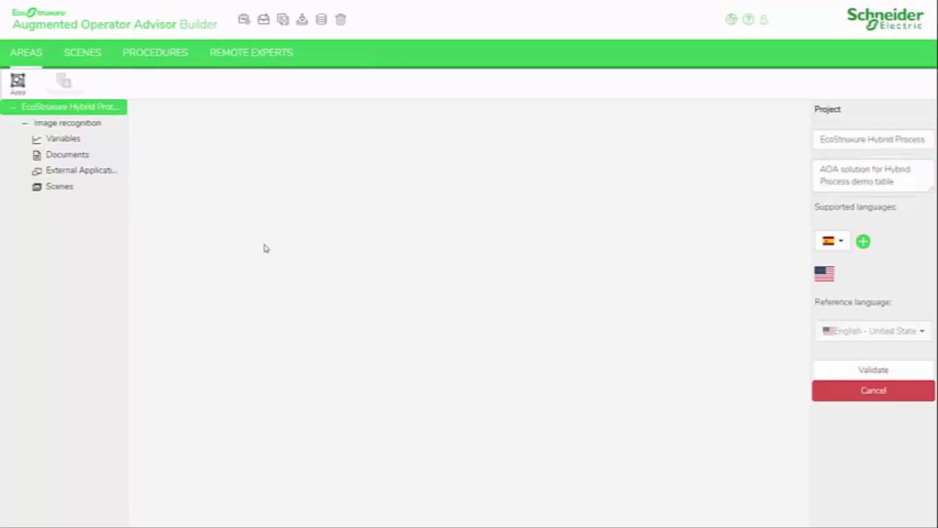
- Attach the Architecture document to the Image recognition area, validate, then show the project's procedures list
{"action": "left_click", "coordinate": [64, 123]}
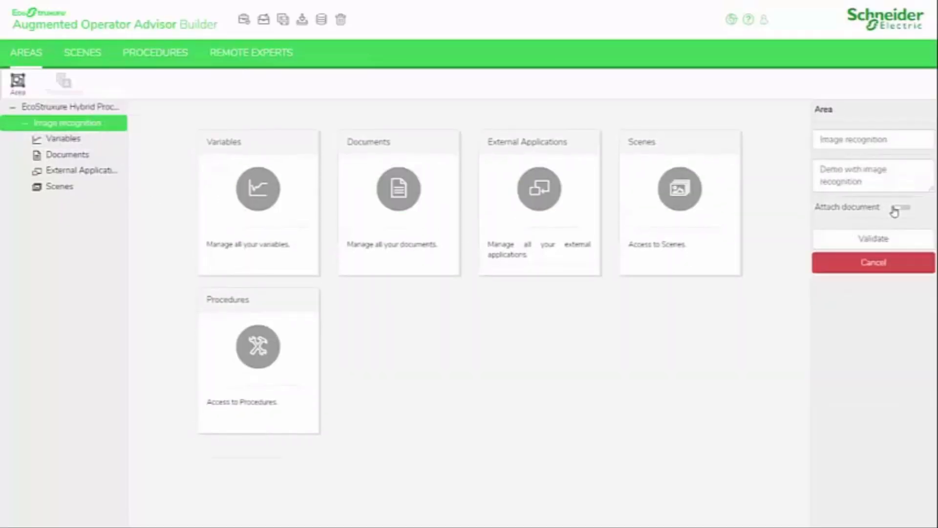
{"action": "left_click", "coordinate": [902, 207]}
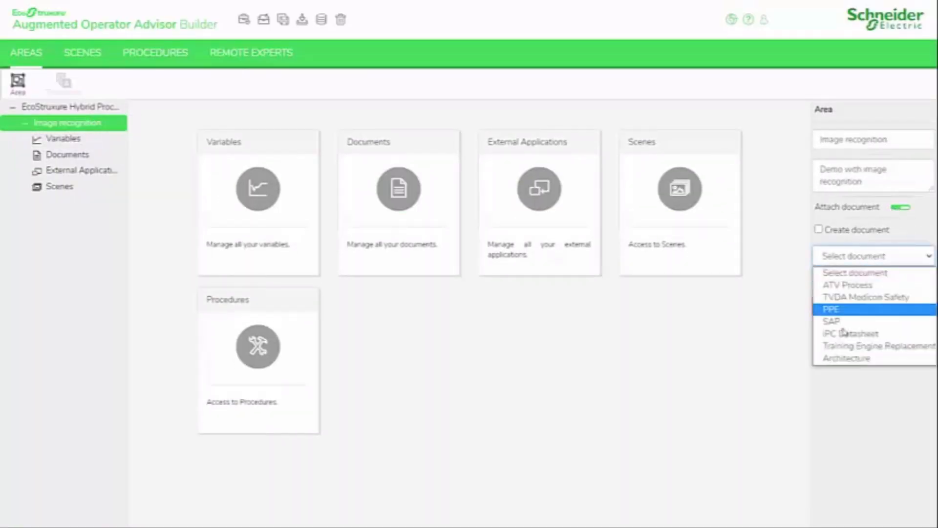
{"action": "left_click", "coordinate": [847, 358]}
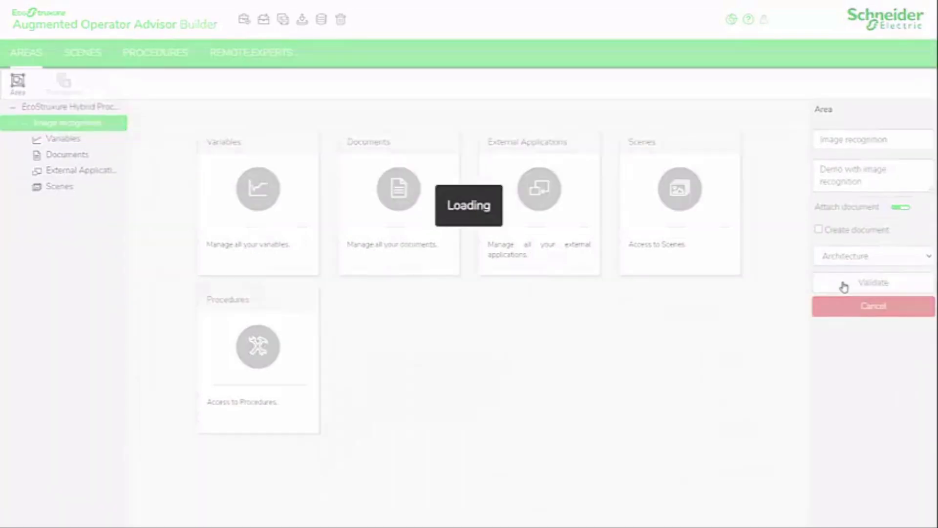
{"action": "left_click", "coordinate": [872, 283]}
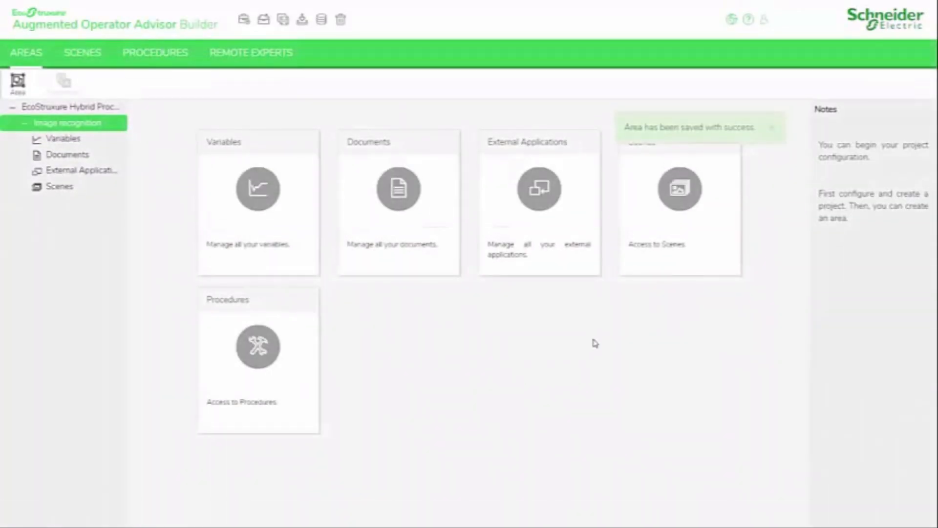
{"action": "left_click", "coordinate": [68, 106]}
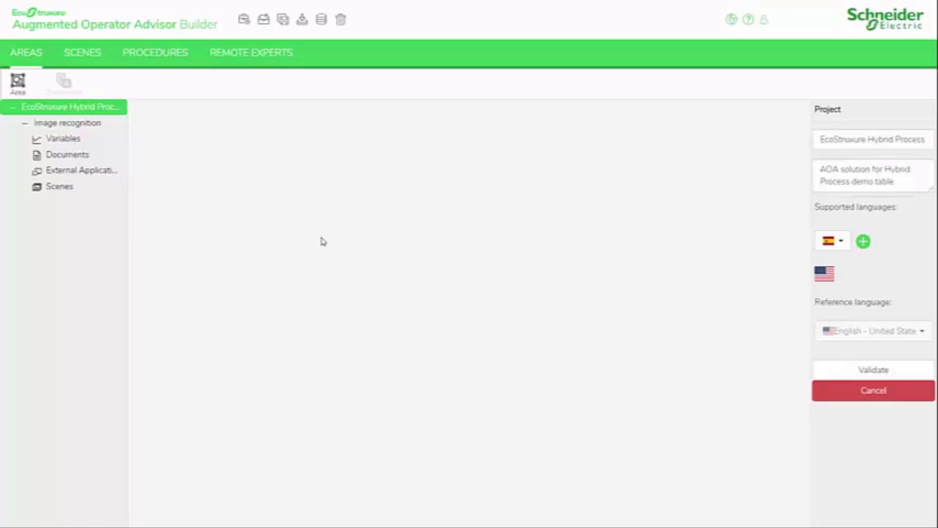
{"action": "left_click", "coordinate": [155, 53]}
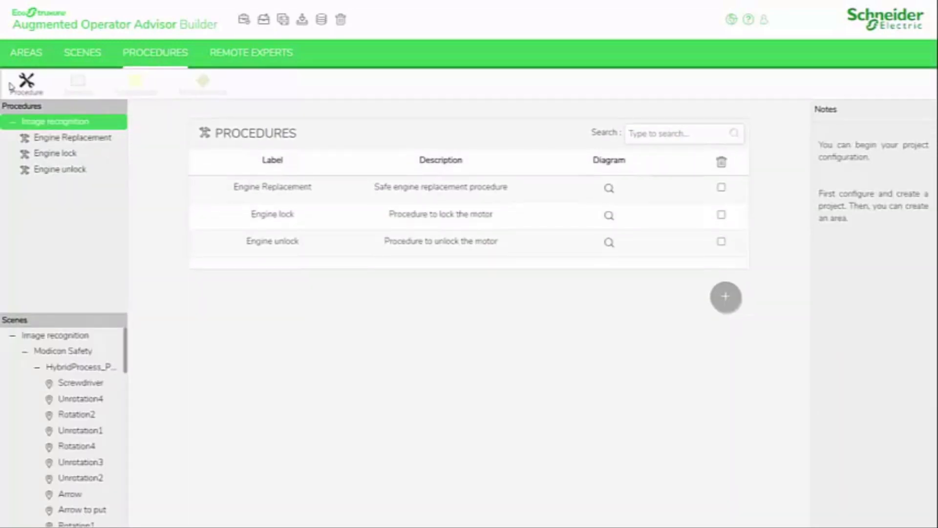
- Create Procedure Test with Training mode on, validate it and enter its flowchart
{"action": "left_click", "coordinate": [725, 296]}
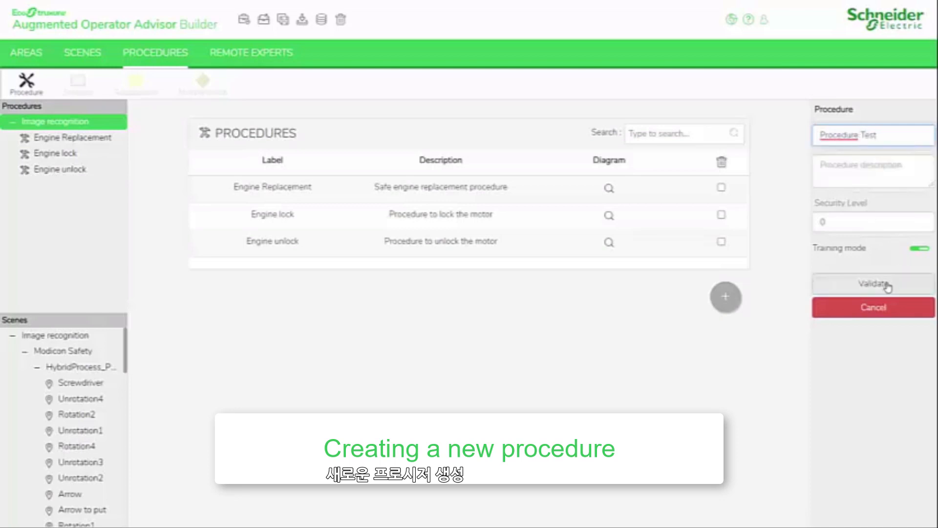
{"action": "left_click", "coordinate": [873, 283]}
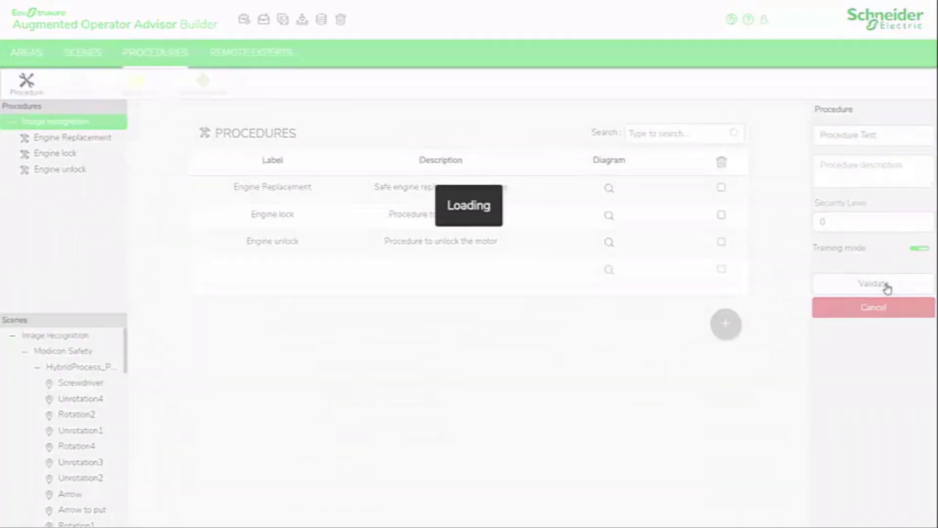
{"action": "left_click", "coordinate": [873, 283]}
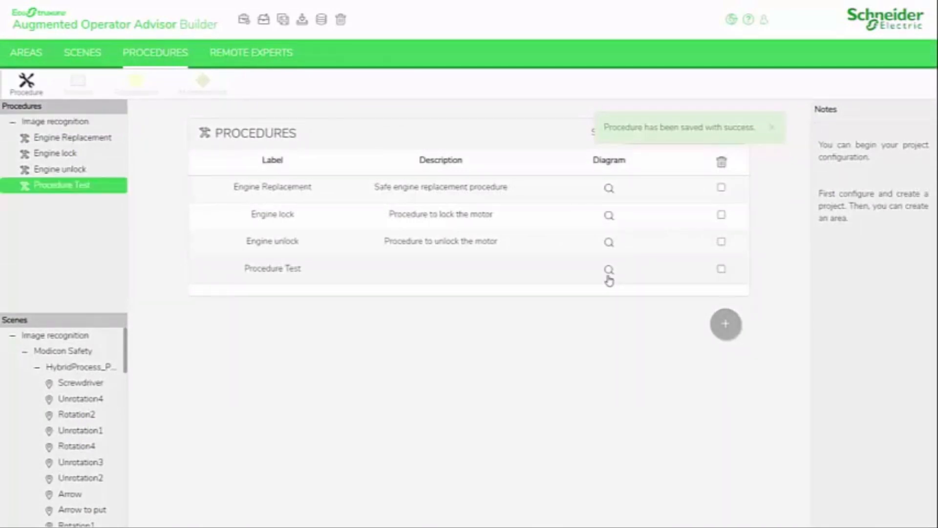
{"action": "left_click", "coordinate": [609, 270]}
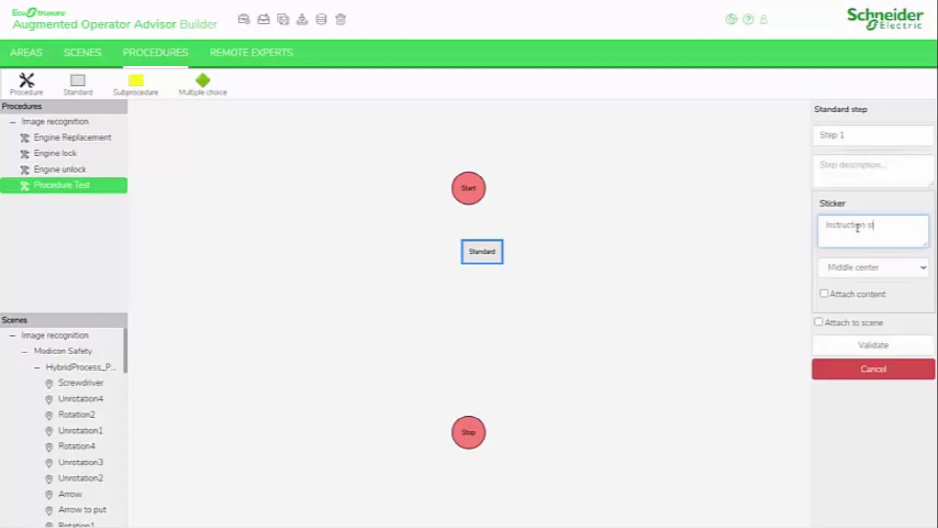
- Attach Step 1 to the Background ATV scene, validate it and associate a point of interest
{"action": "left_click", "coordinate": [819, 323]}
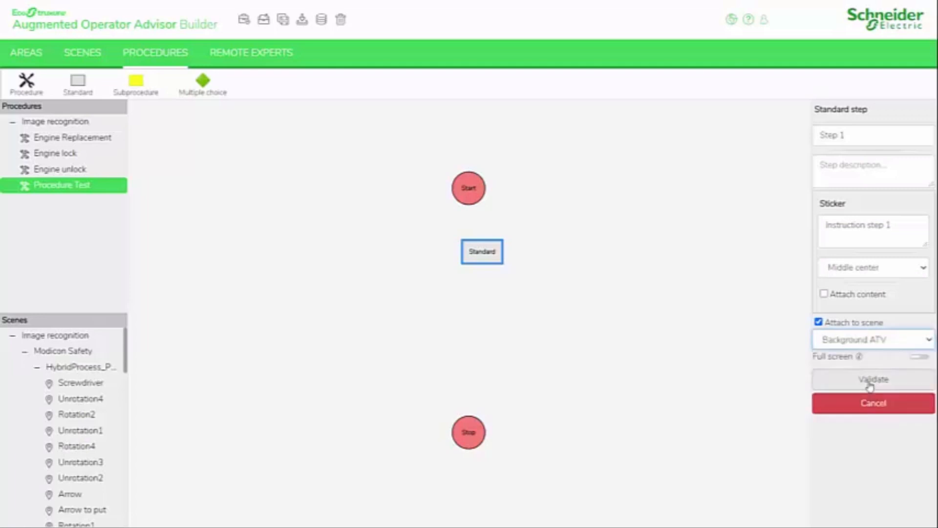
{"action": "left_click", "coordinate": [873, 380]}
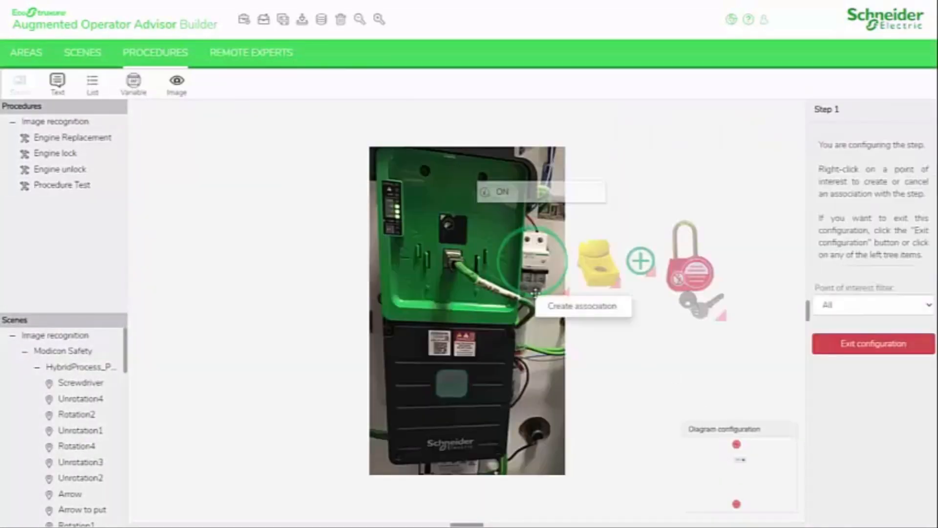
{"action": "left_click", "coordinate": [584, 306]}
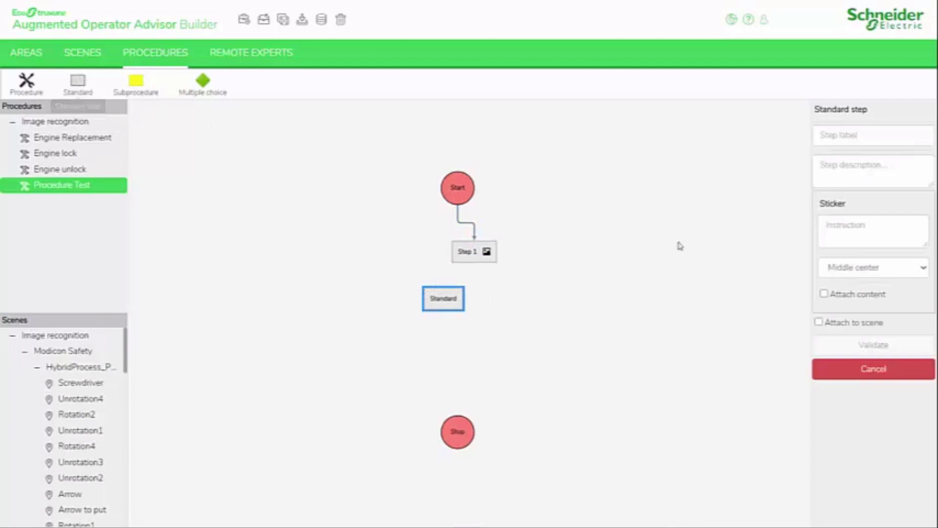
- Name Step 2 with sticker 'Instruction step', attach the ATV Process document in Split Screen, and validate
{"action": "type", "text": "Step 2"}
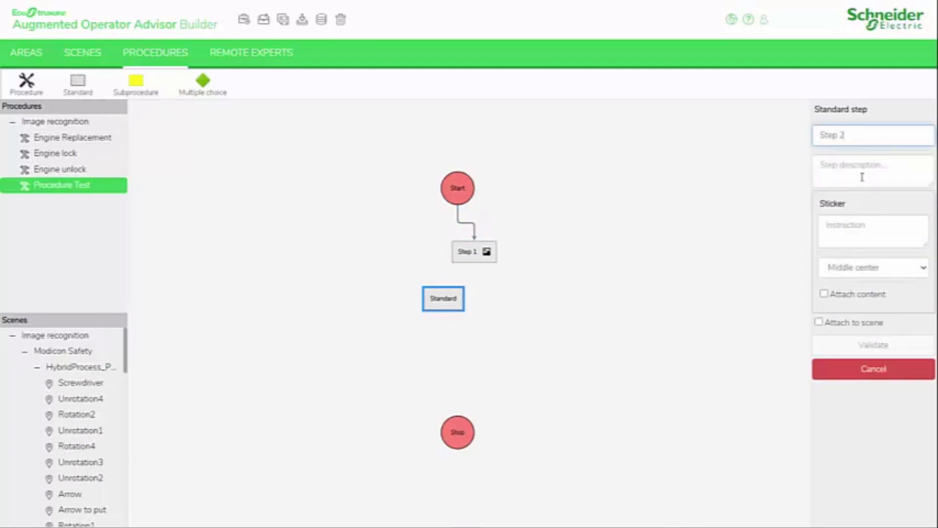
{"action": "type", "text": "Instruction step"}
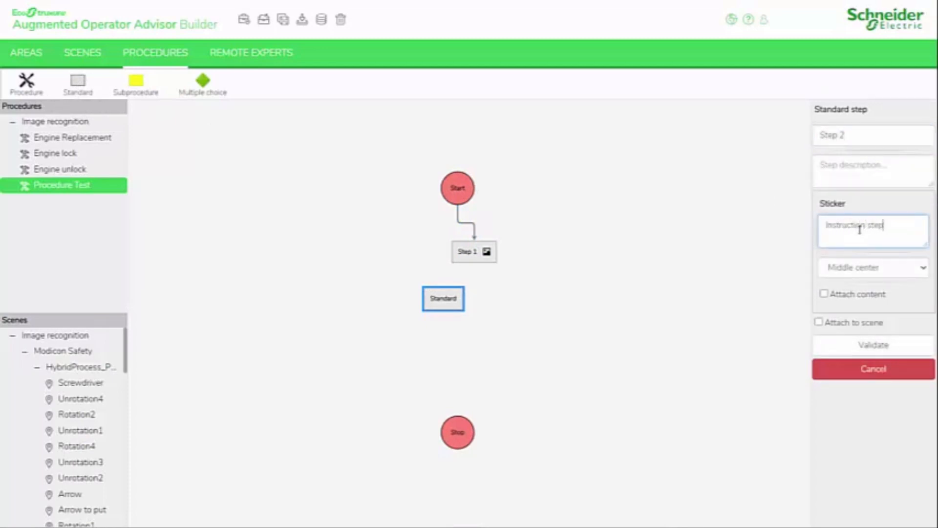
{"action": "left_click", "coordinate": [823, 295]}
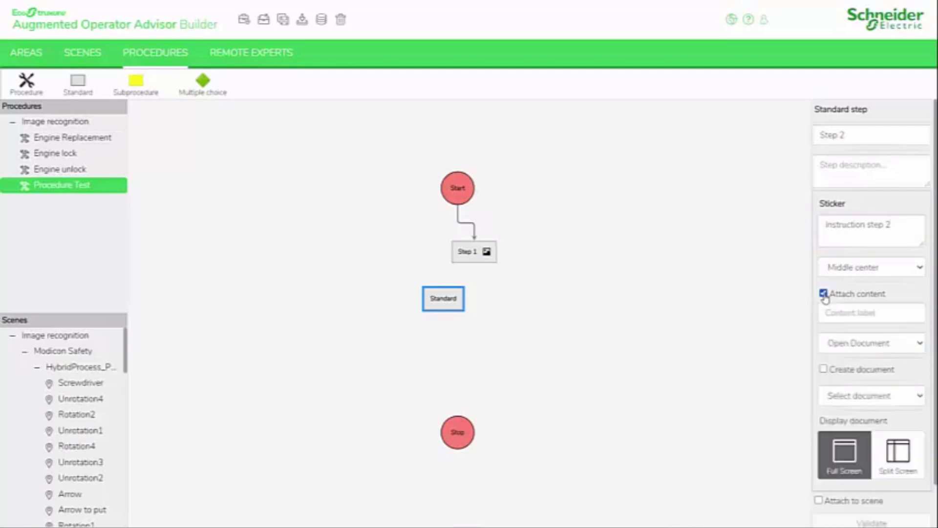
{"action": "type", "text": "Atv"}
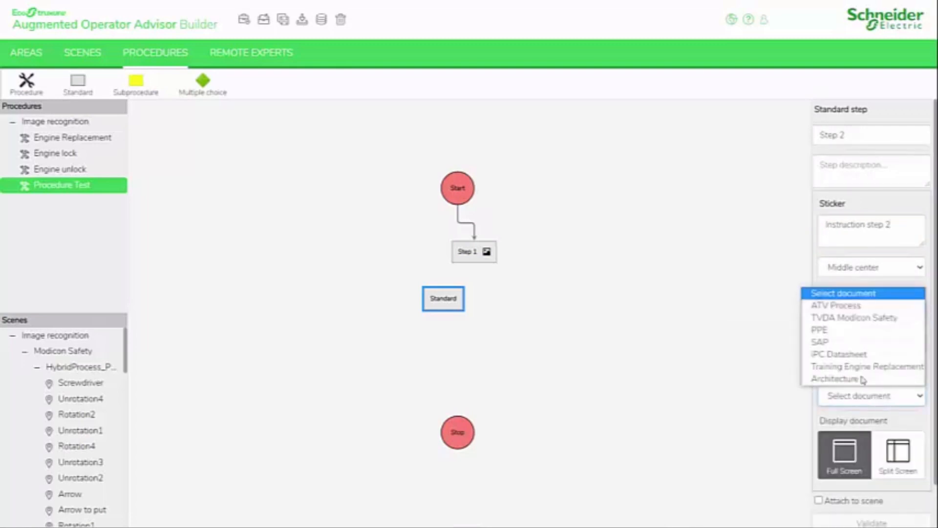
{"action": "left_click", "coordinate": [834, 305]}
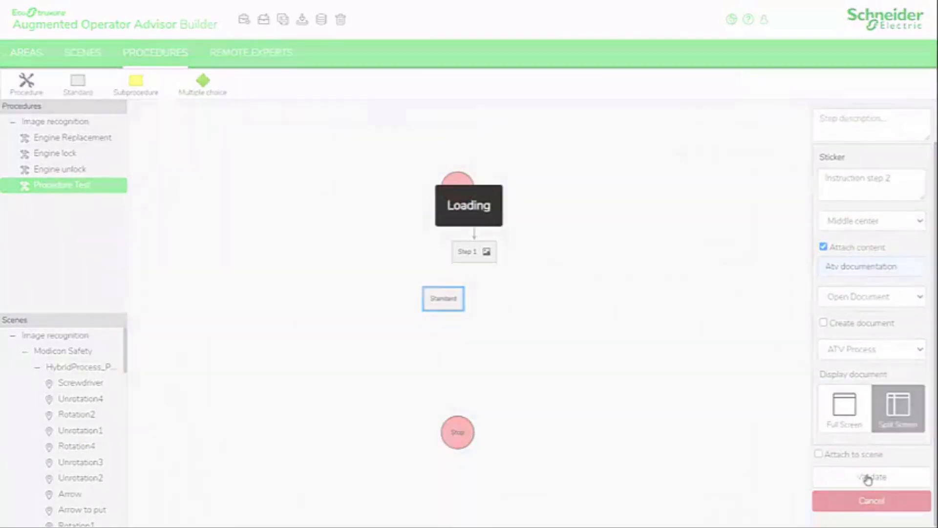
{"action": "left_click", "coordinate": [871, 477]}
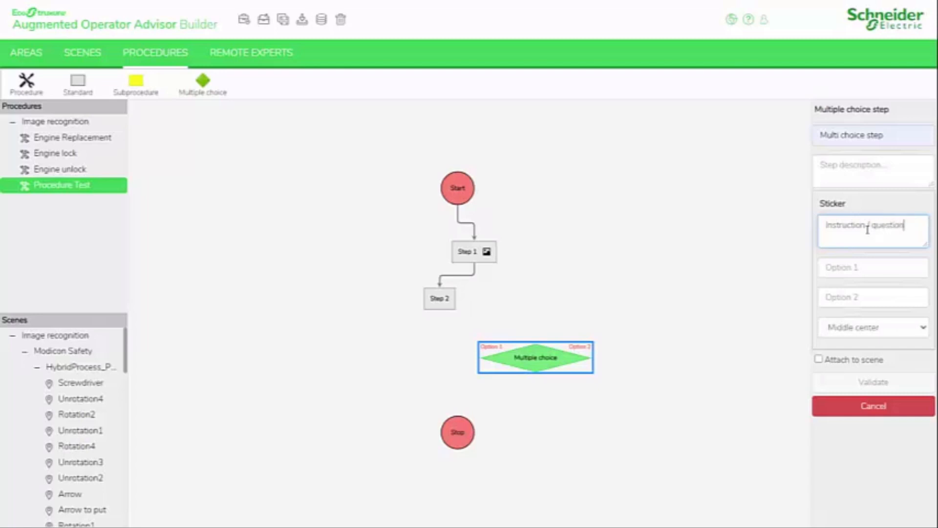
- Fill options 1 and 2 for Multi choice step and validate it
{"action": "left_click", "coordinate": [872, 267]}
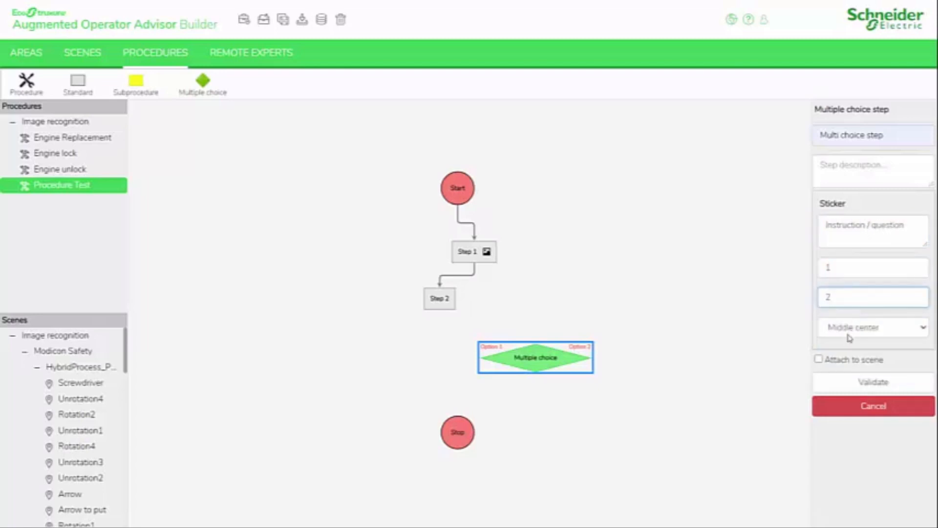
{"action": "left_click", "coordinate": [873, 381]}
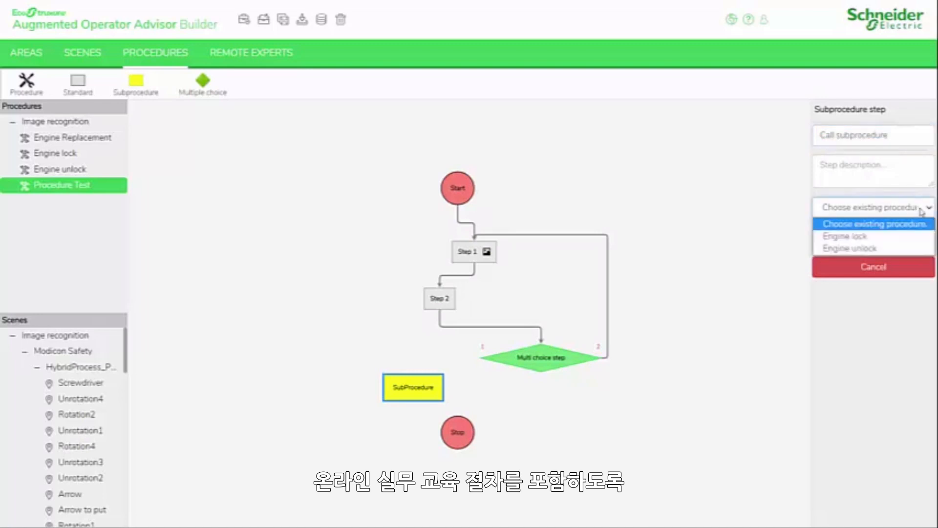
- Make the Call subprocedure step run Engine lock and validate it
{"action": "left_click", "coordinate": [847, 236]}
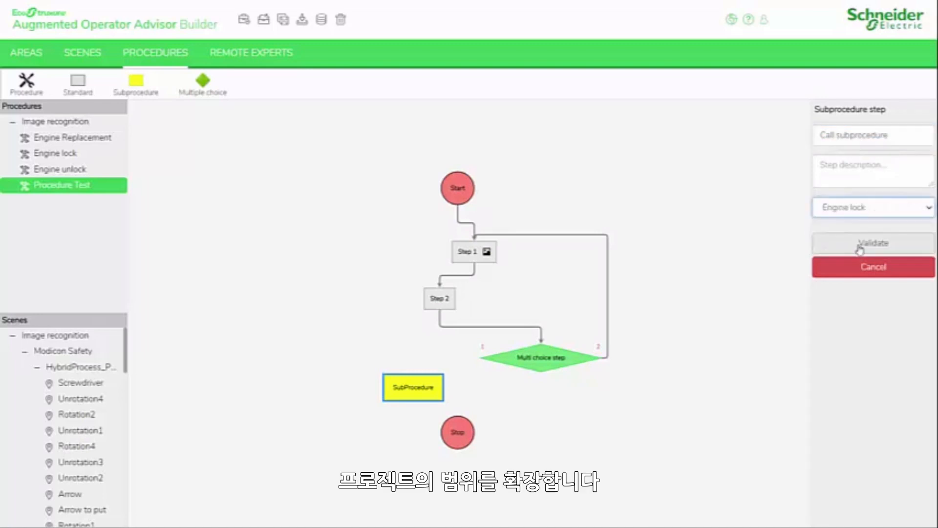
{"action": "left_click", "coordinate": [873, 243]}
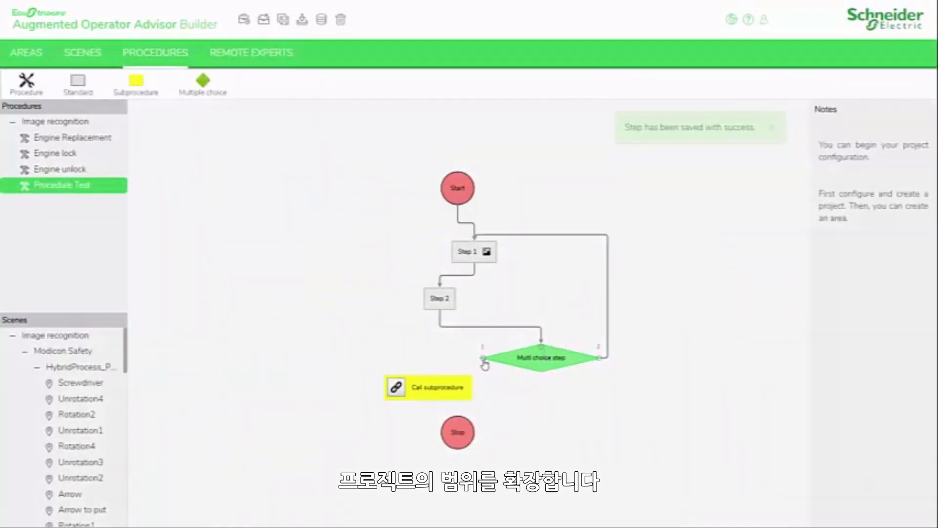
{"action": "left_click", "coordinate": [54, 153]}
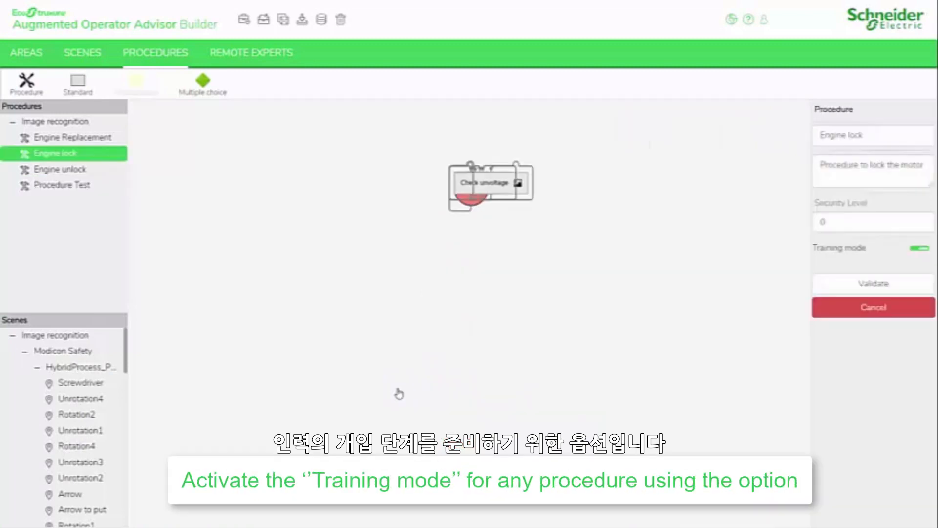
- Save Procedure Test with Training mode kept on, then go to Remote Experts
{"action": "left_click", "coordinate": [62, 184]}
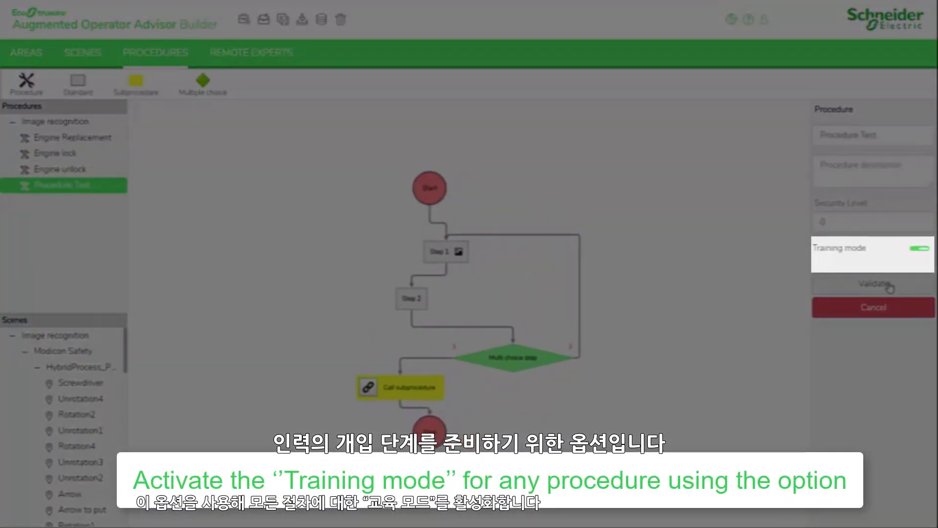
{"action": "left_click", "coordinate": [873, 283]}
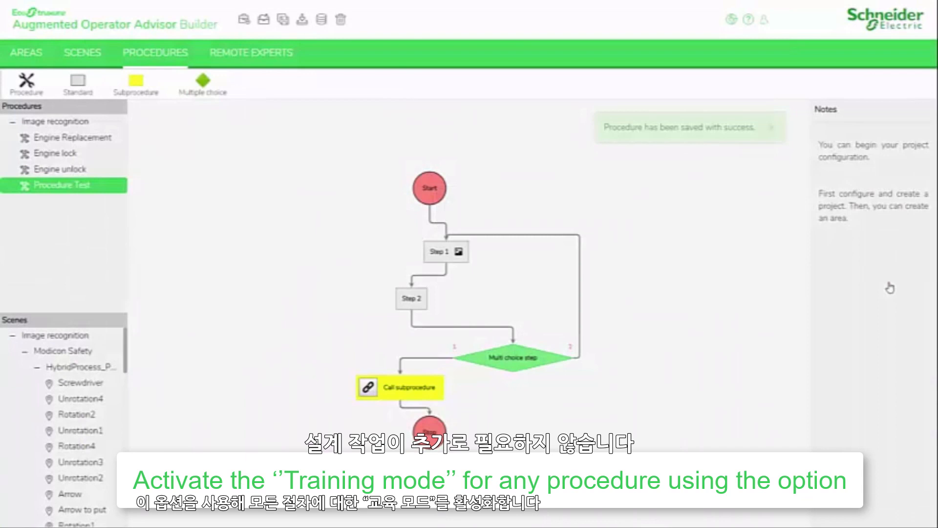
{"action": "left_click", "coordinate": [252, 53]}
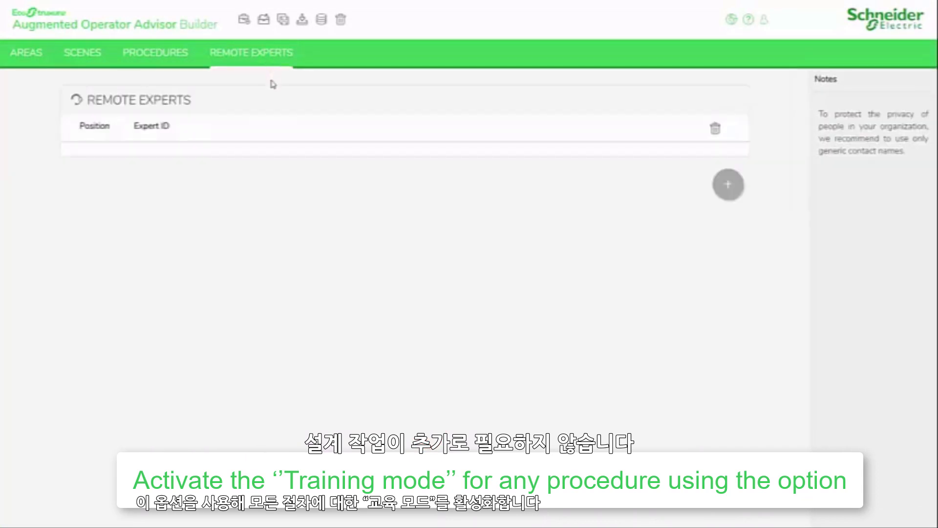
{"action": "left_click", "coordinate": [727, 184]}
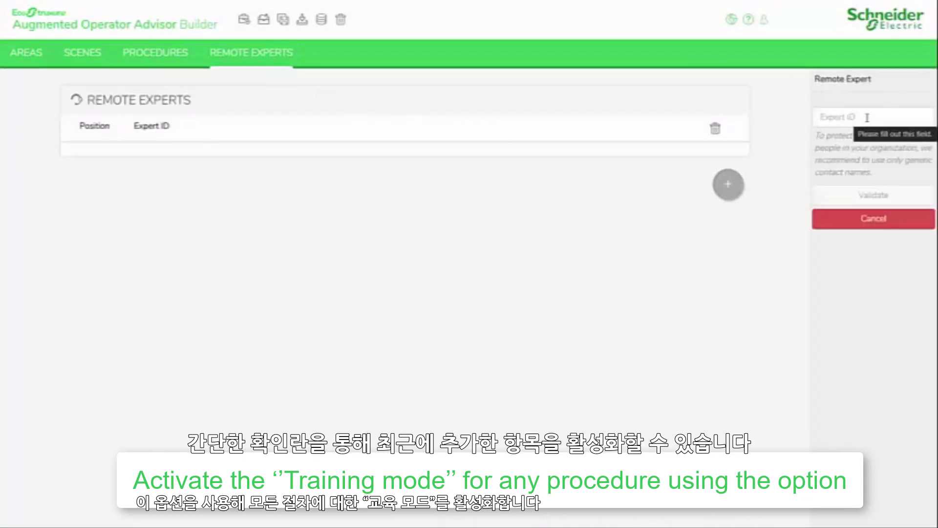
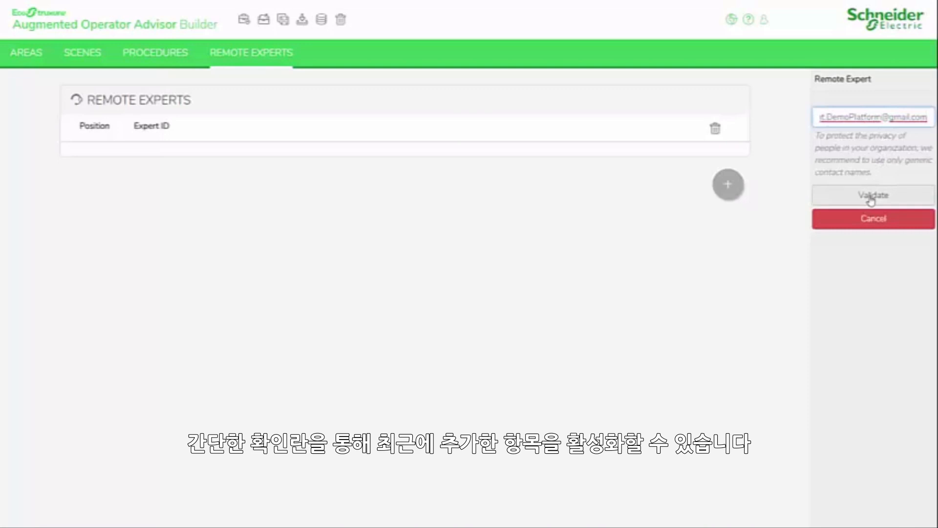
{"action": "left_click", "coordinate": [874, 195]}
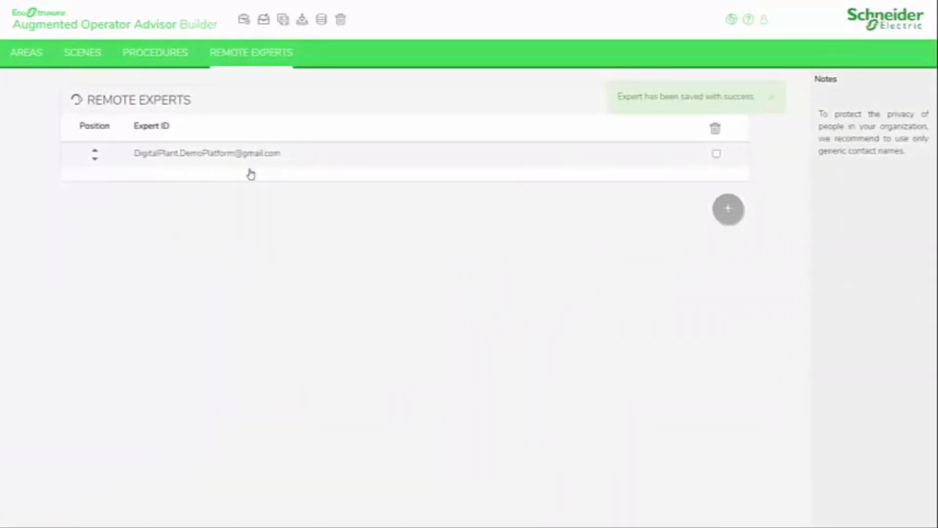